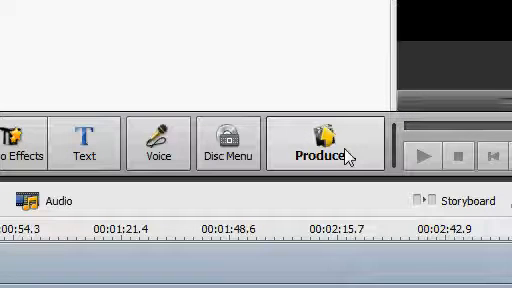
Bring up the production options (File, Disc, Device, Web) for the finished project
click(316, 148)
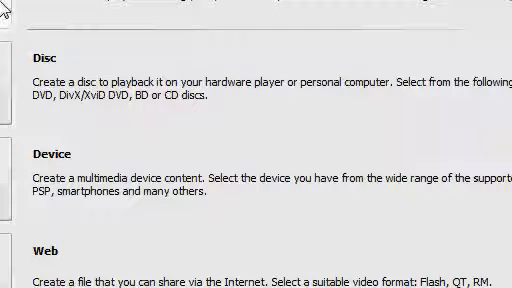
scroll(up, 3)
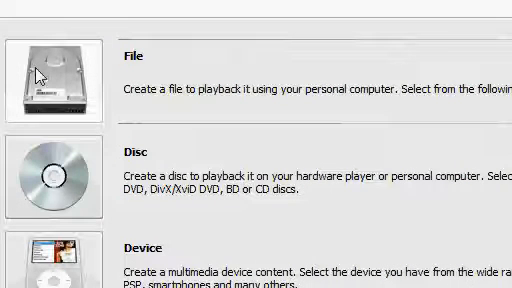
Choose File as the output type and reach the list of video profiles
click(56, 76)
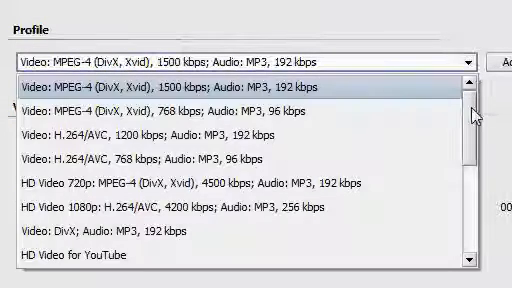
Set the profile to Video for YouTube (512x288, H.264, 2500 kbps) and continue to output settings
scroll(down, 3)
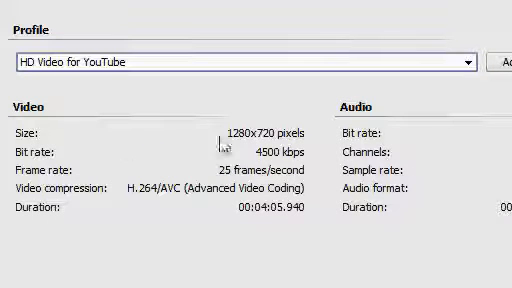
click(480, 62)
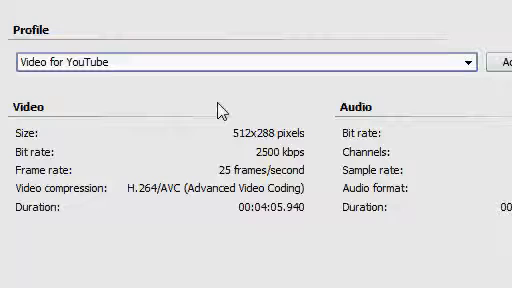
mouse_move(444, 90)
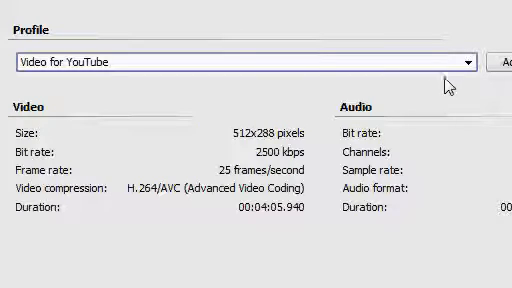
click(466, 60)
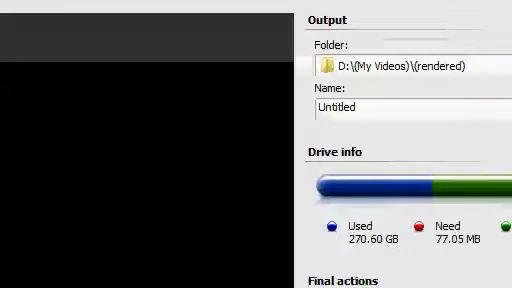
mouse_move(470, 54)
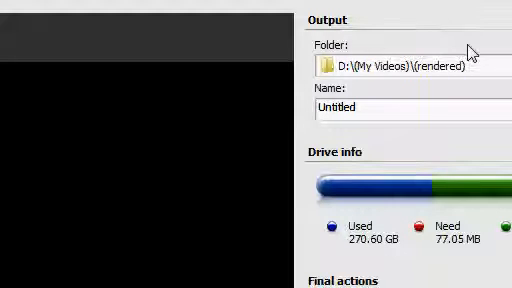